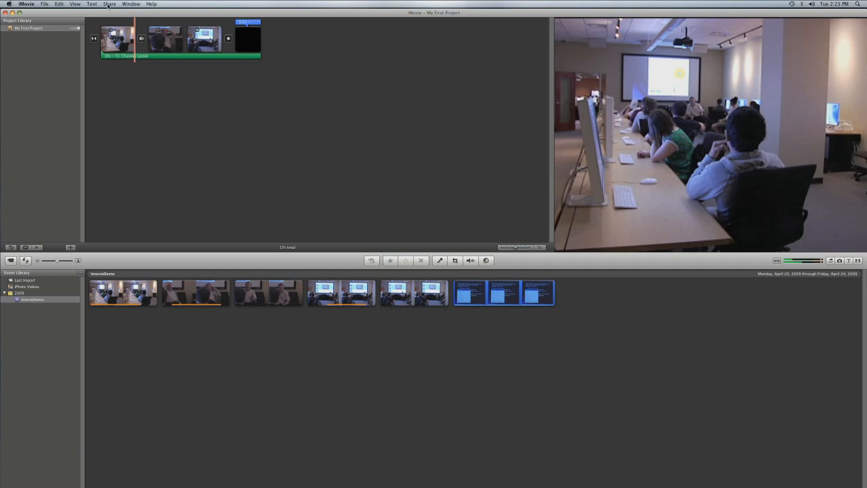
- Choose Share > YouTube for My First Project to bring up the publishing sheet
click(109, 4)
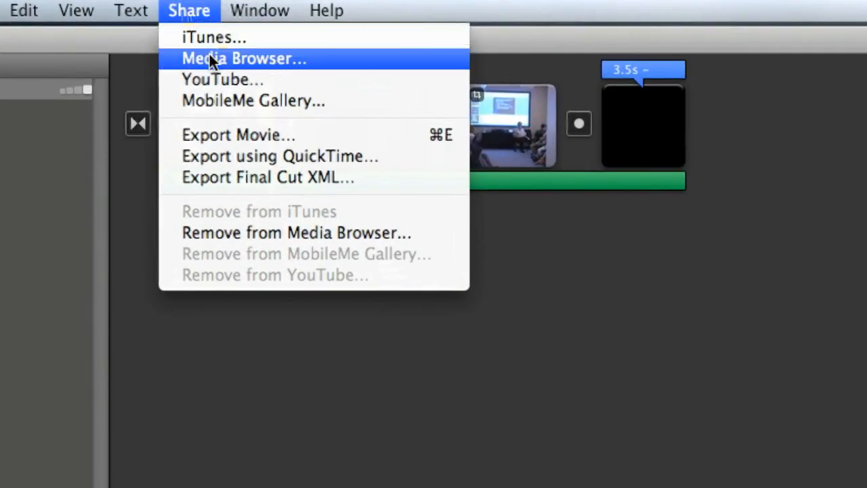
mouse_move(222, 79)
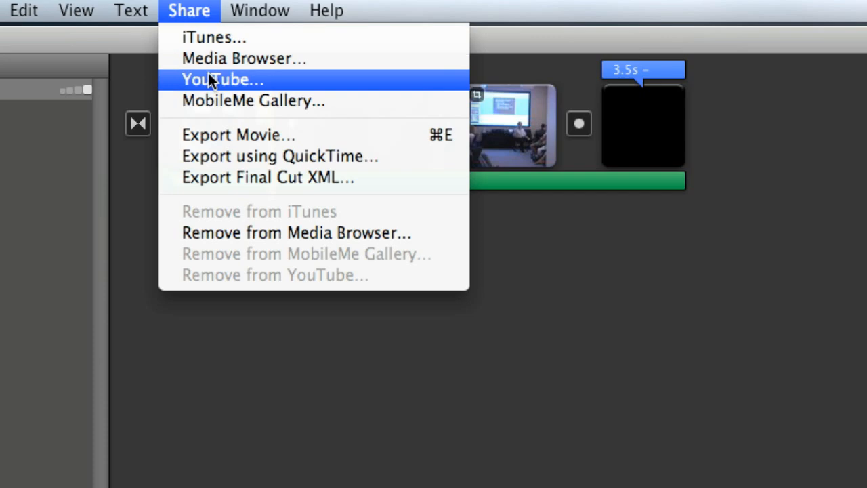
click(222, 80)
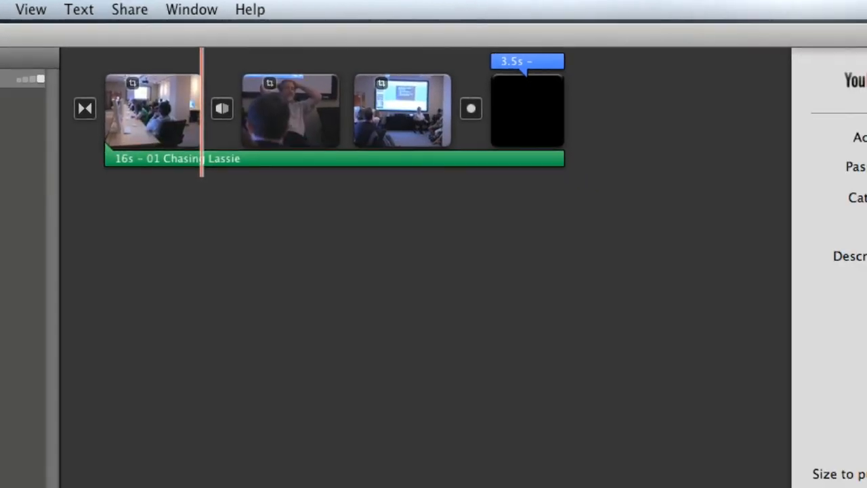
click(129, 9)
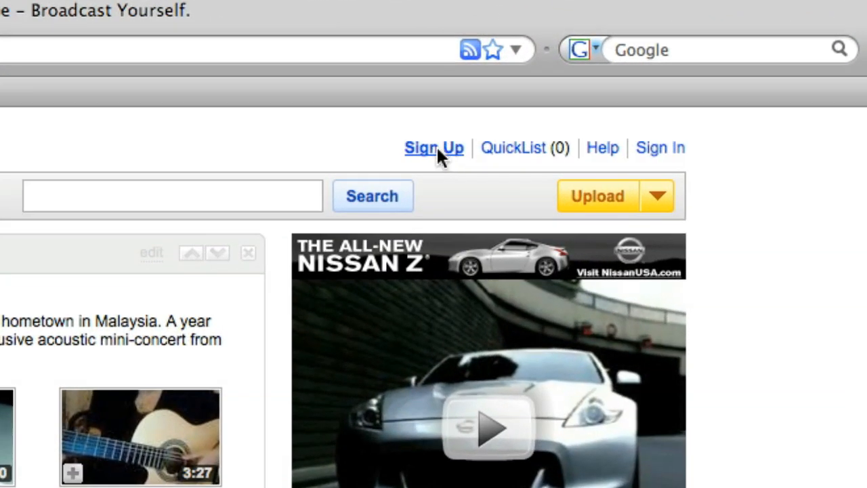
- Open YouTube's Sign Up registration form in the browser and scroll through it
click(434, 148)
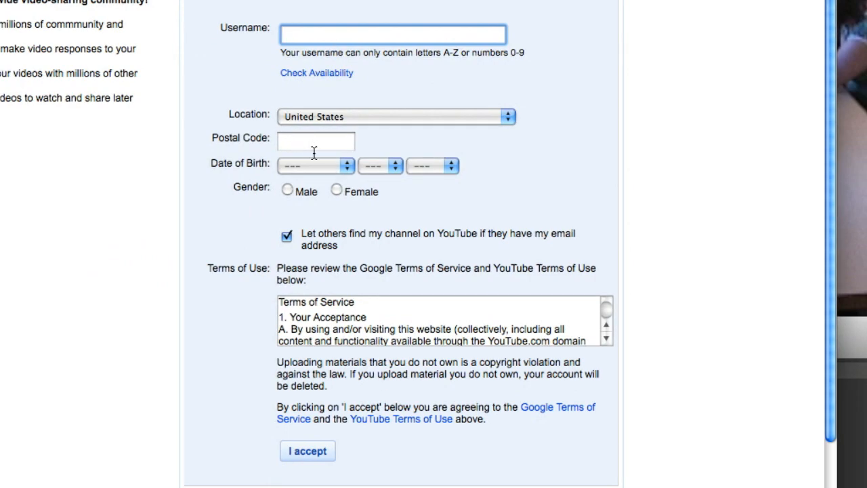
scroll(up, 3)
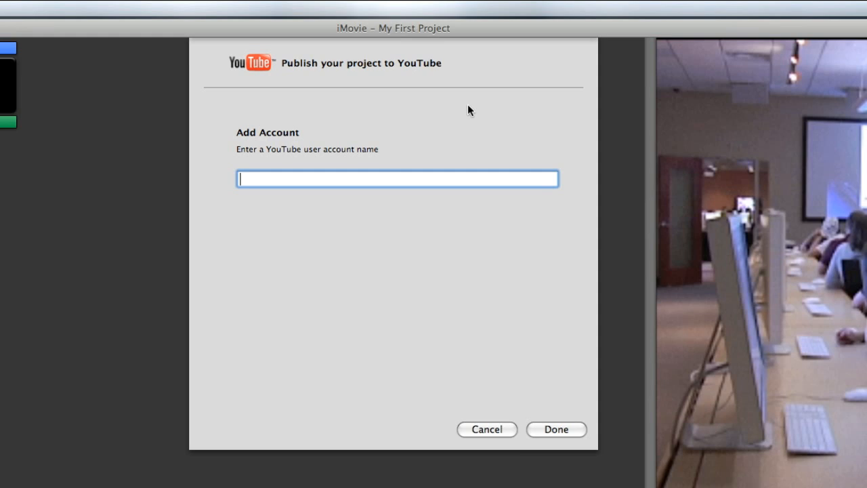
- Add the YouTube account 'ferguda' in iMovie's Add Account prompt
text(ferguda)
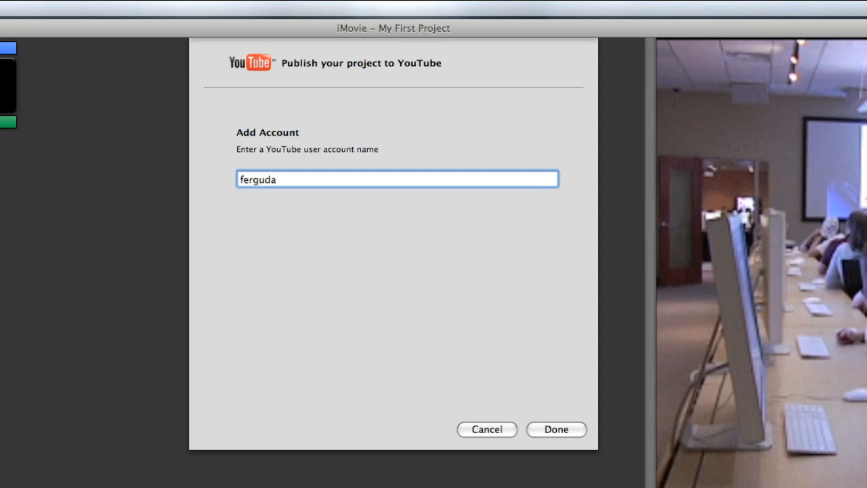
click(557, 429)
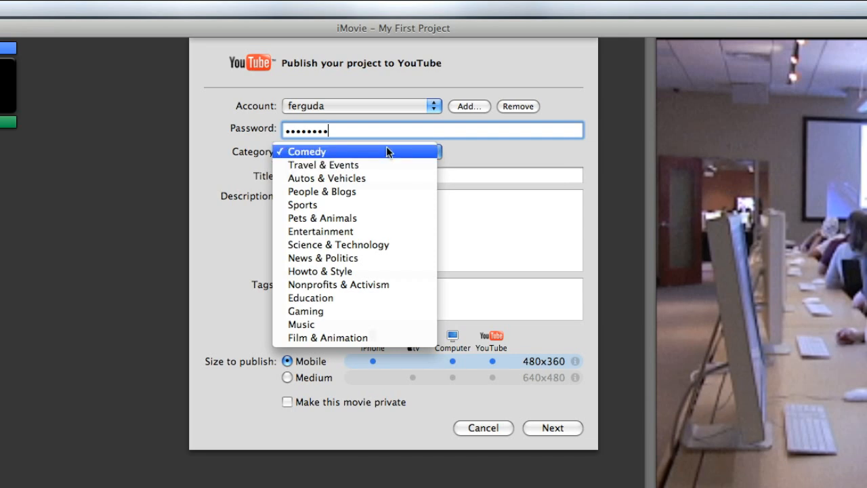
mouse_move(342, 165)
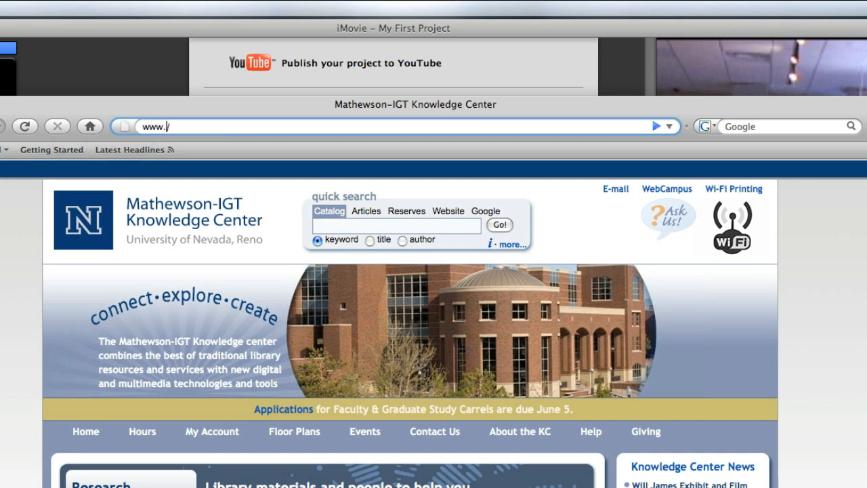
- Load youtube.com/browse to check categories, then reopen iMovie's Category list
text(youtube.com/browse)
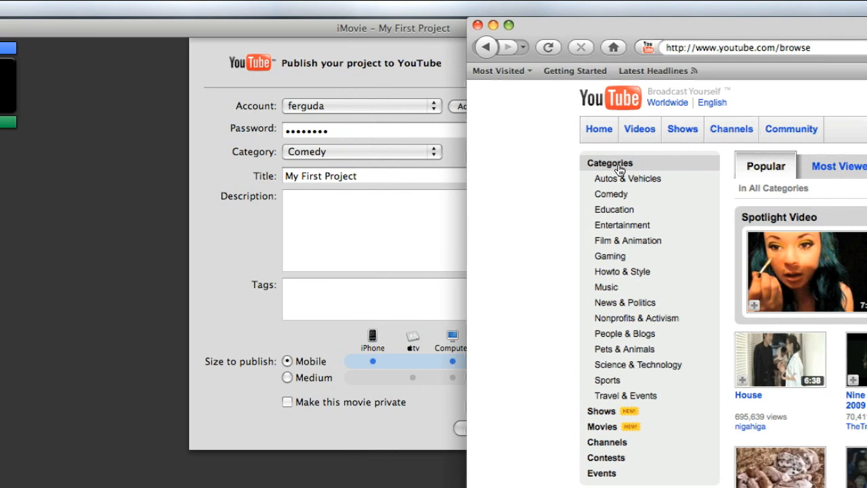
mouse_move(627, 254)
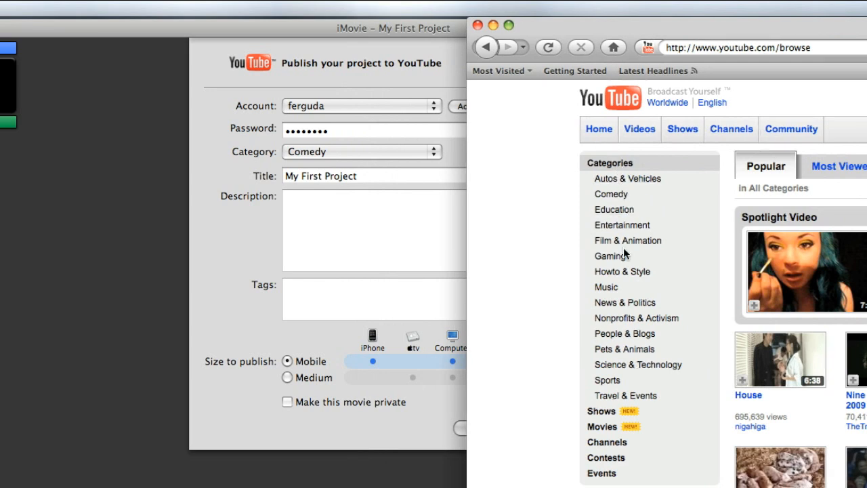
mouse_move(599, 270)
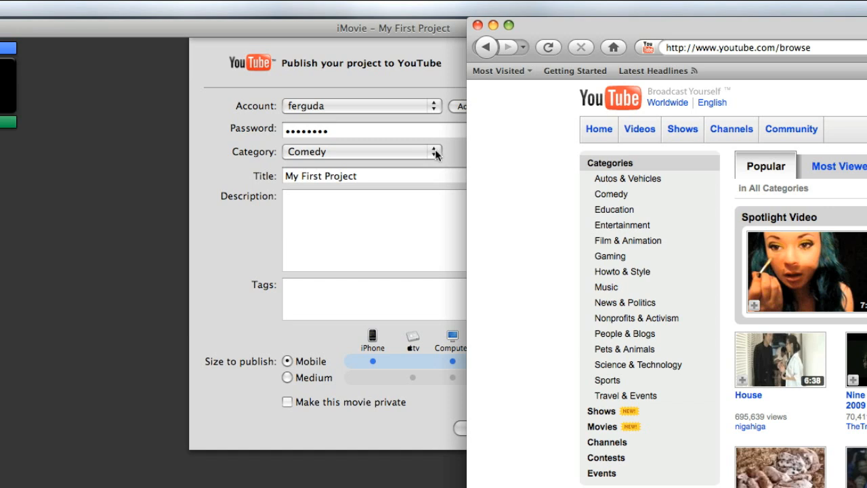
click(434, 152)
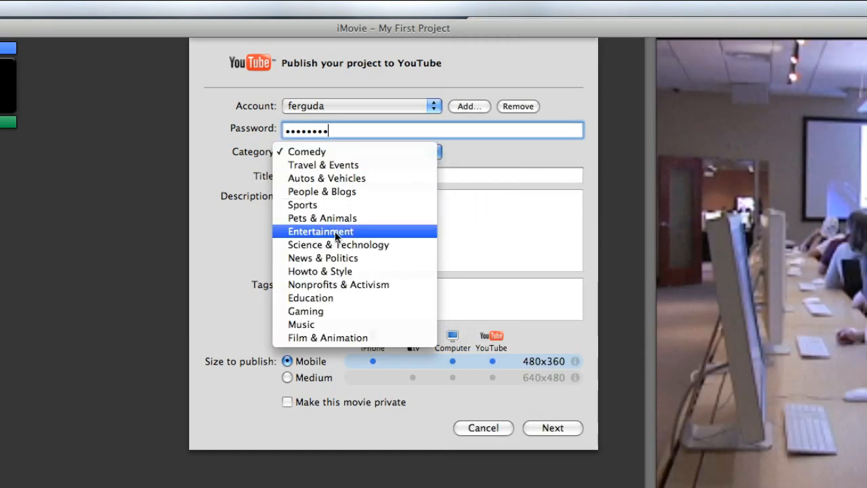
- Set the category to Howto & Style and the title to 'Imovie Youtube Demo'
click(319, 271)
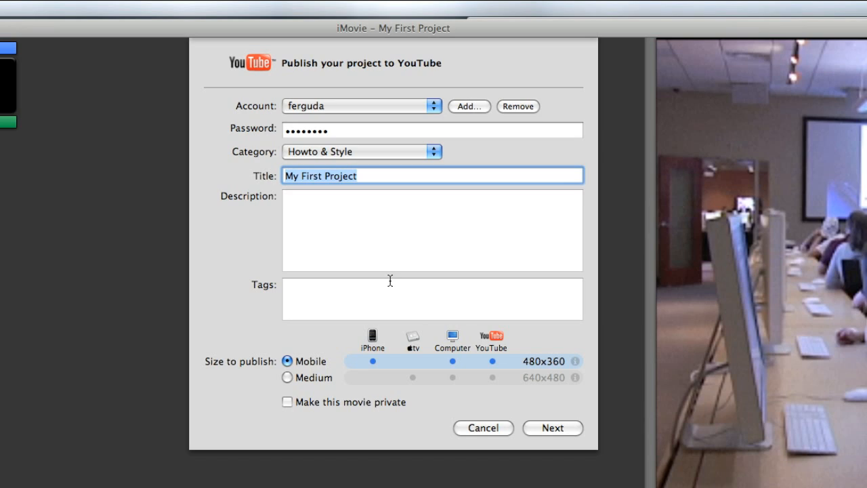
mouse_move(389, 282)
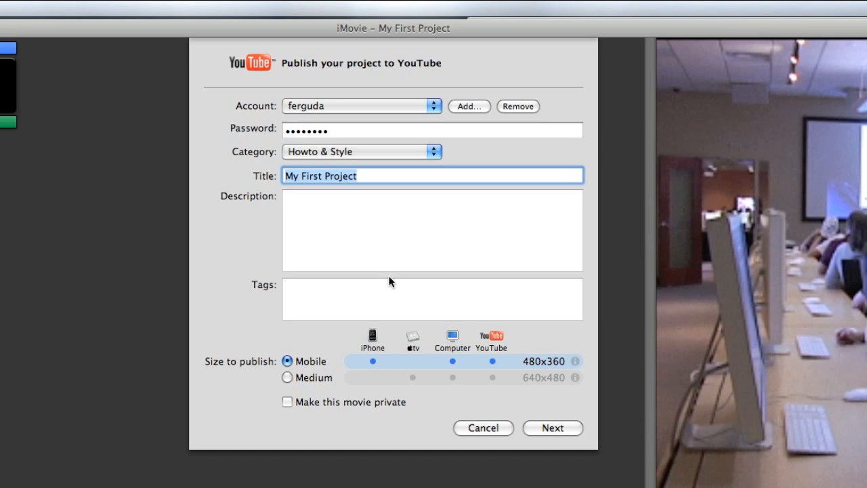
text(Imovie)
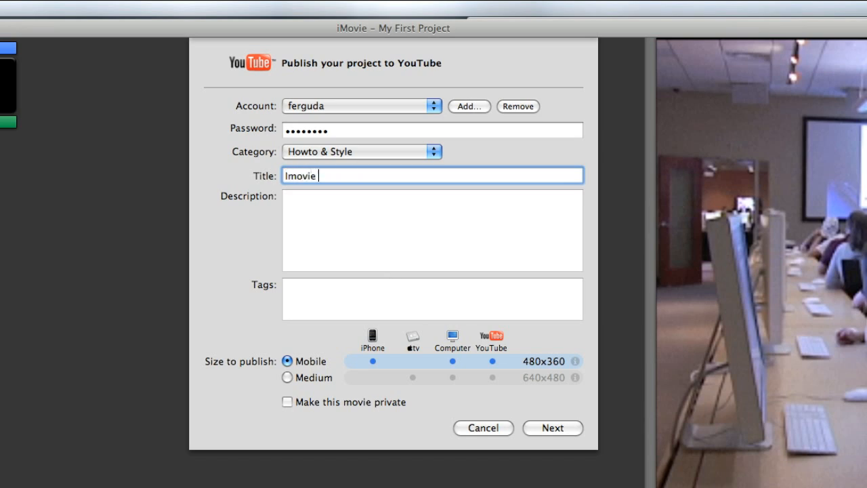
text(Youtube)
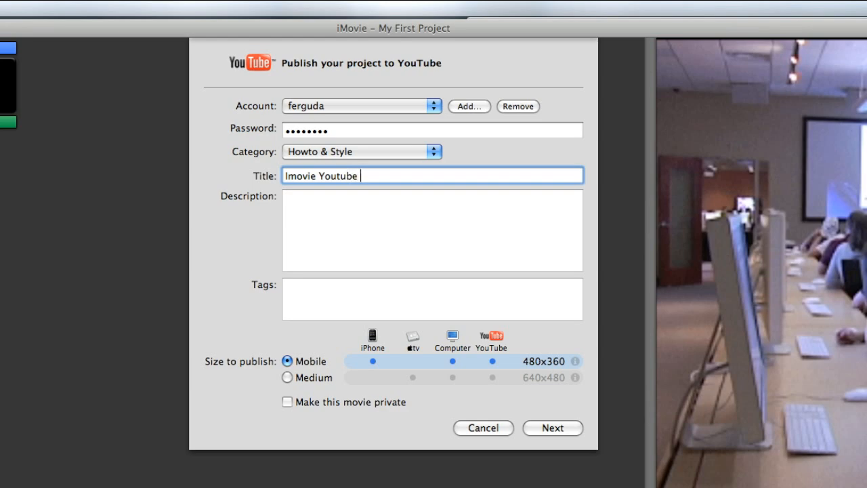
text(Demo)
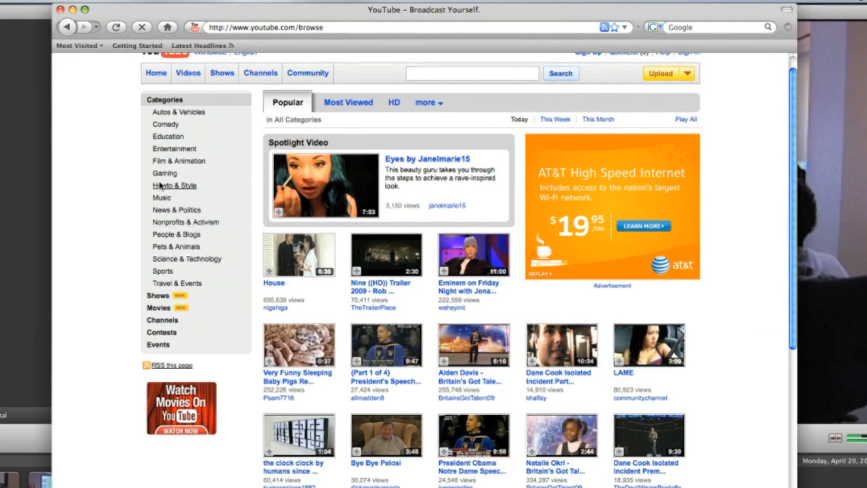
- Browse YouTube's Howto & Style category and play the paper airplane video
click(174, 185)
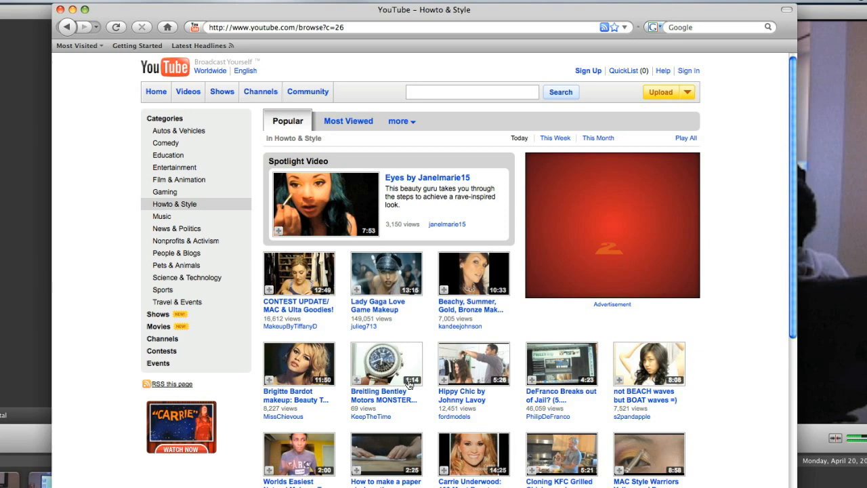
scroll(down, 3)
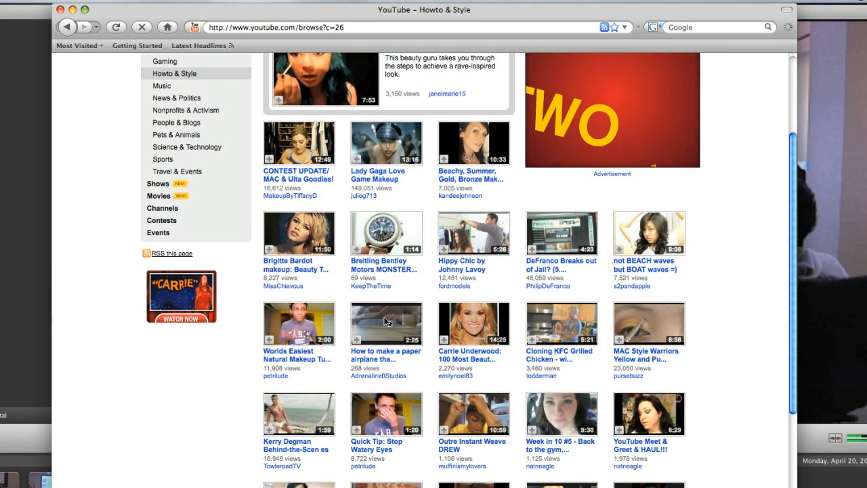
click(386, 323)
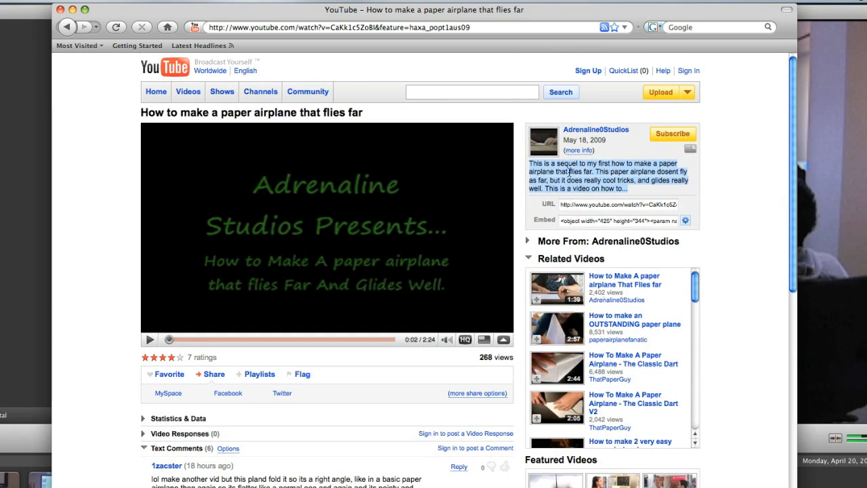
mouse_move(296, 287)
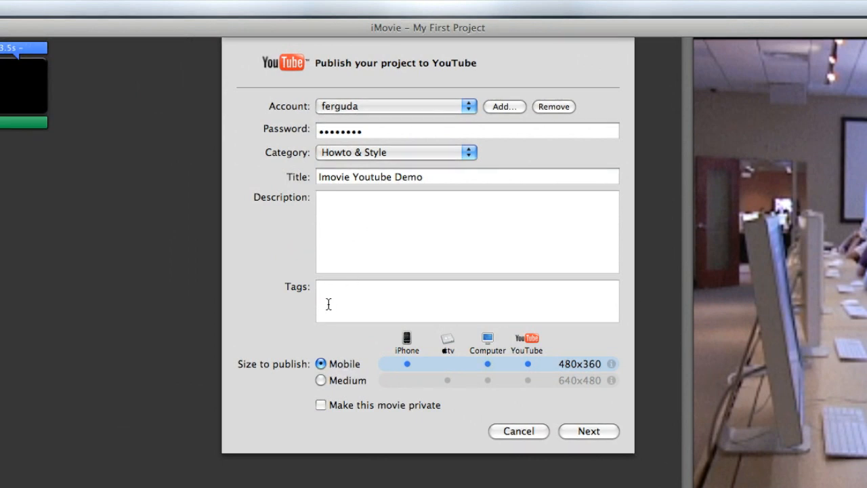
mouse_move(332, 301)
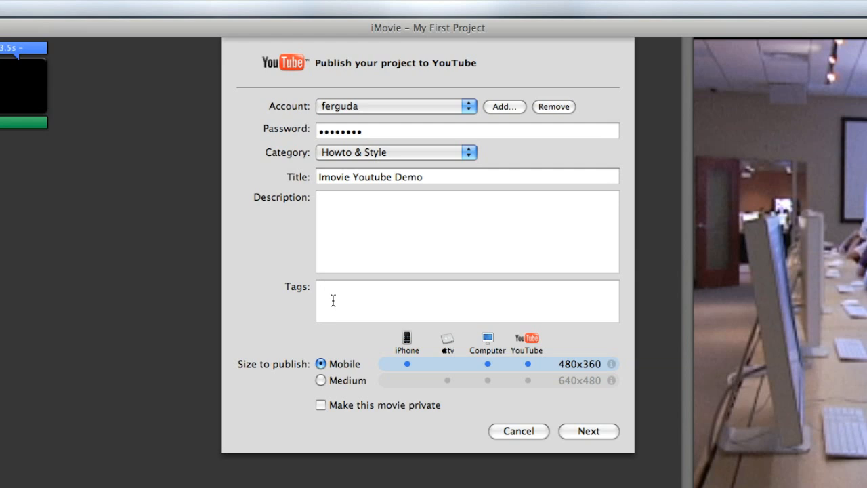
- Enter tags 'Imovie Youtube, Demonstration, How to make a video, how to export internet'
click(332, 301)
text(Imovie Youtube, Dem)
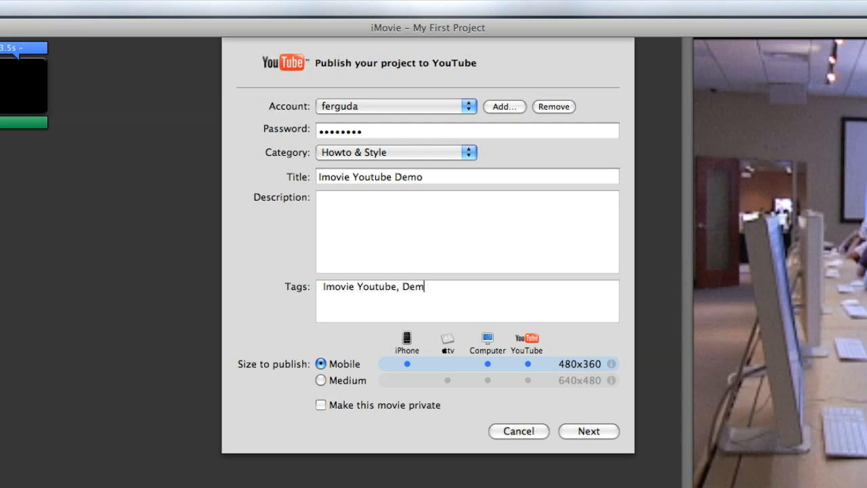
text(onstra)
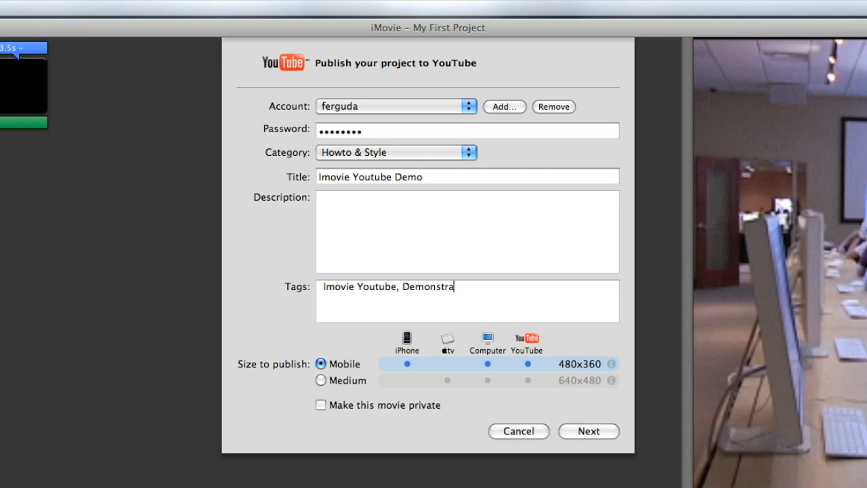
text(tion, How To make)
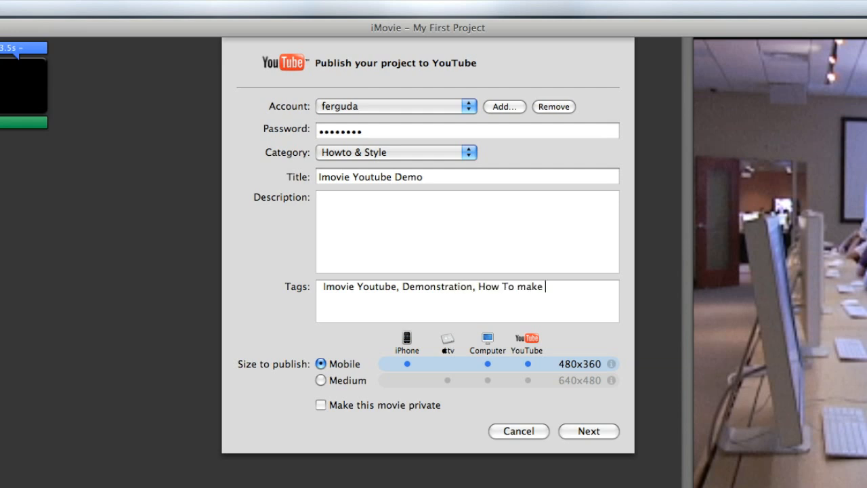
key(BackSpace)
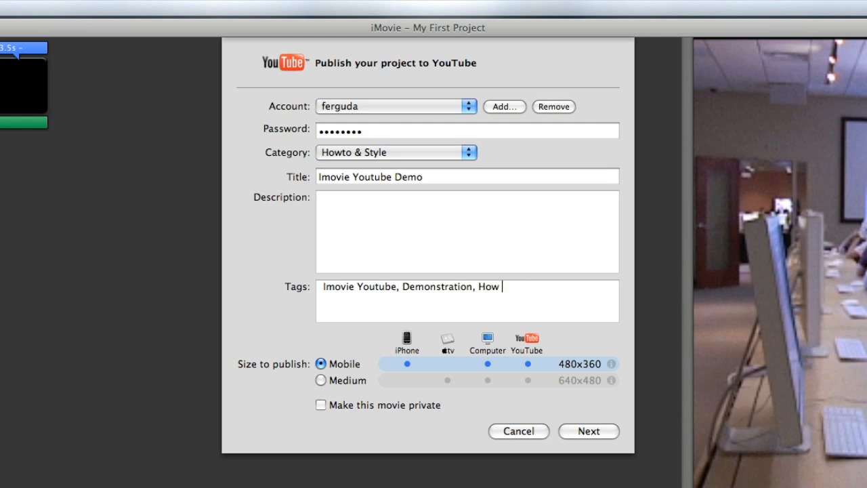
text(to make a video, how to)
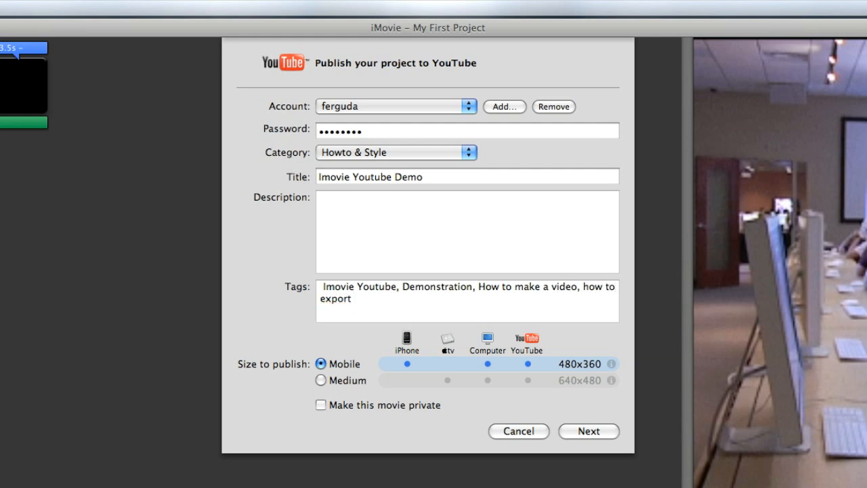
text(interne)
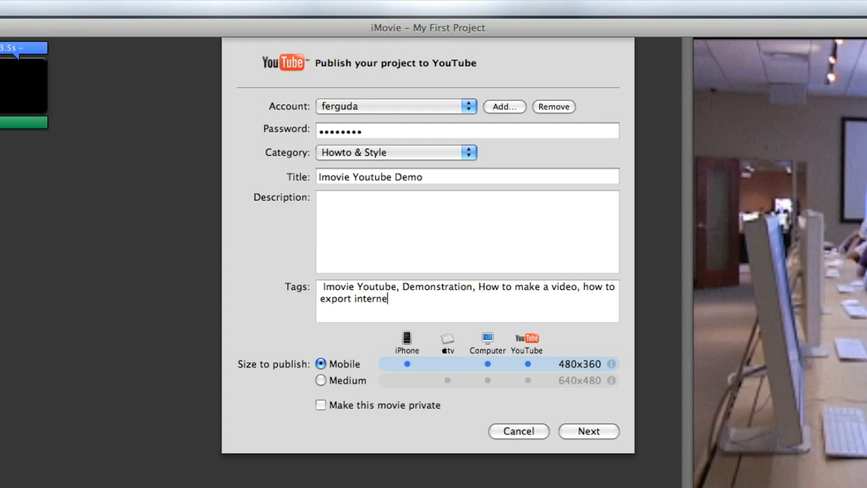
text(t)
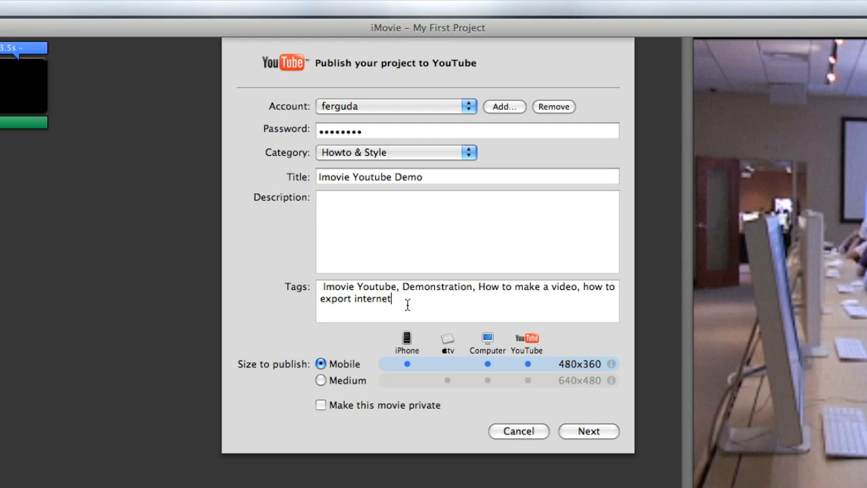
- Separate Imovie and Youtube with a comma and choose Medium 640x480 size
click(319, 380)
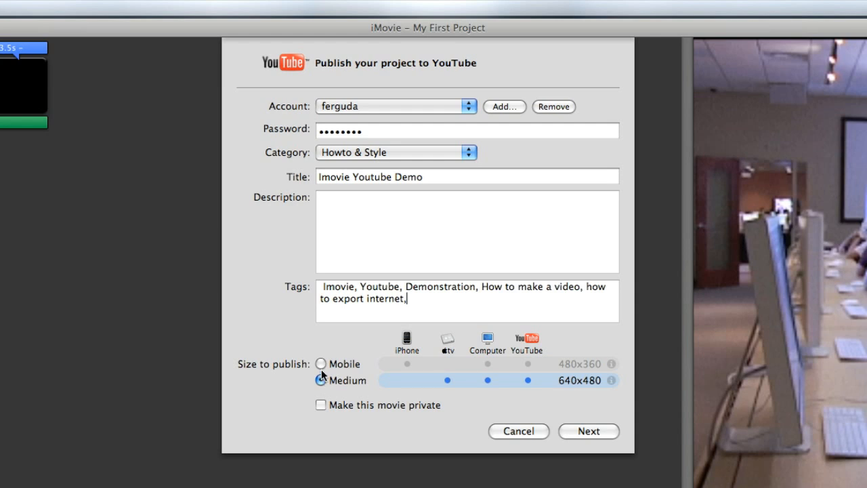
click(321, 380)
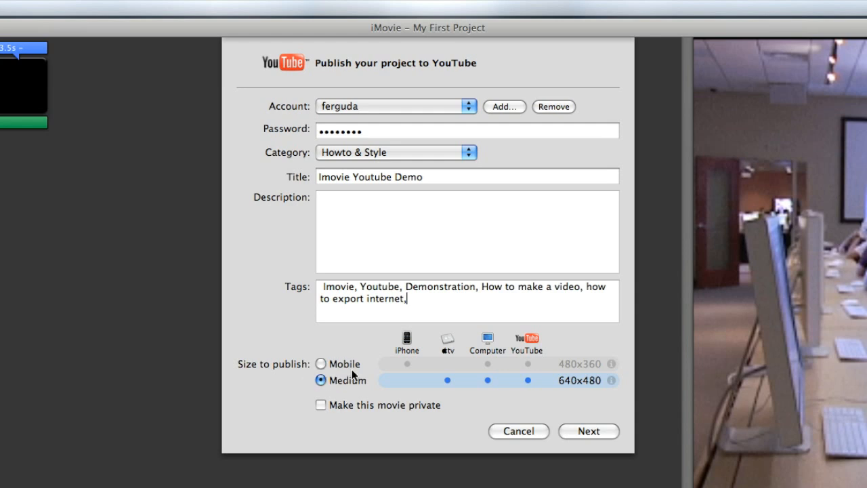
mouse_move(375, 387)
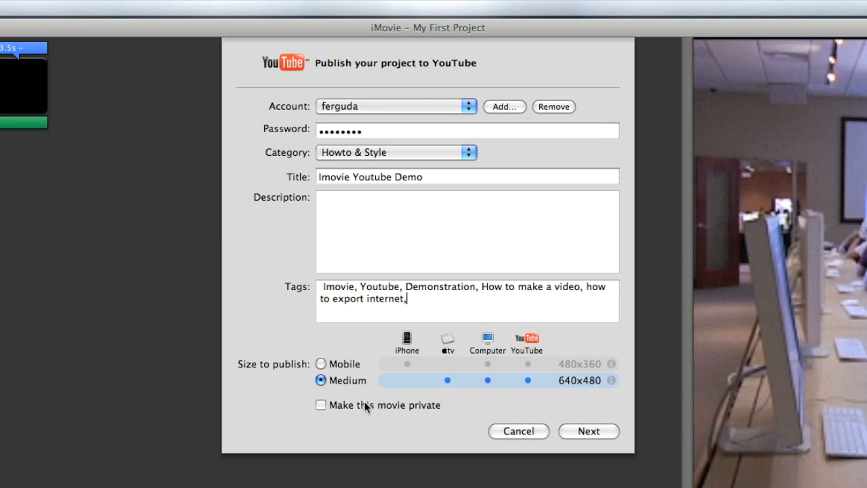
mouse_move(365, 408)
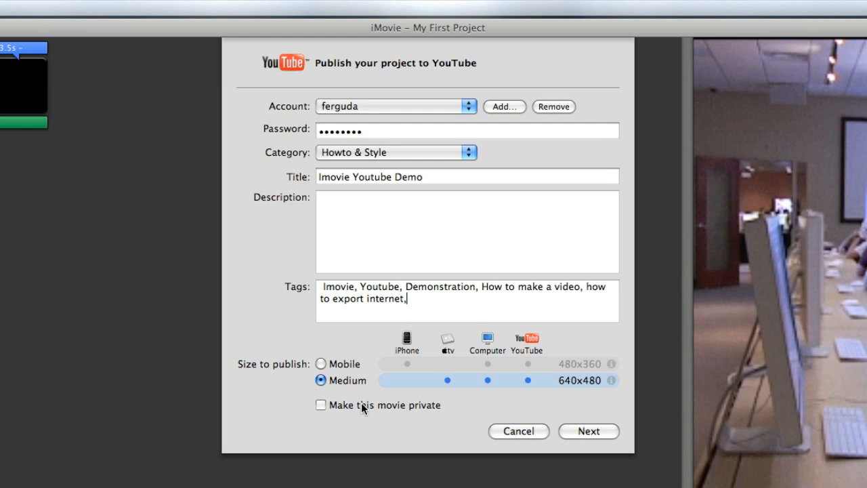
click(320, 405)
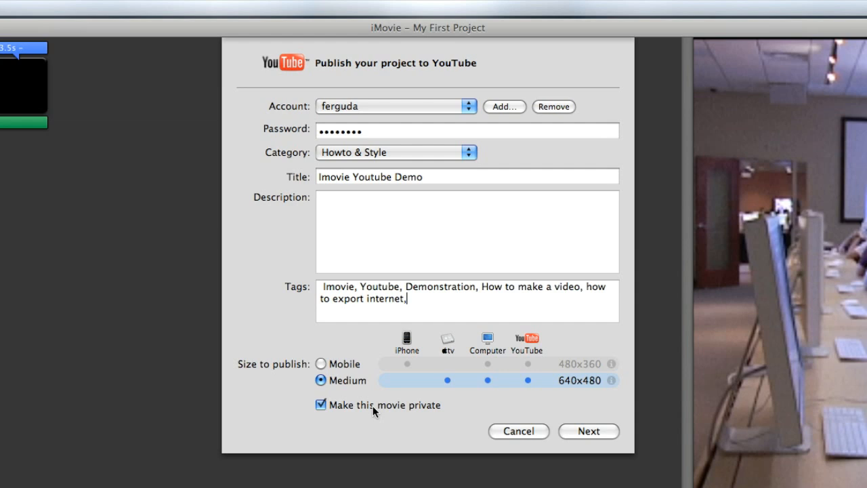
mouse_move(368, 412)
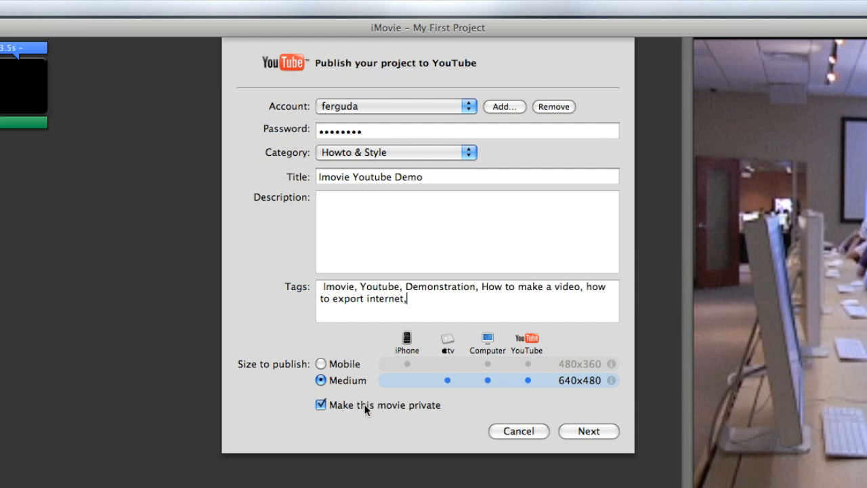
click(320, 405)
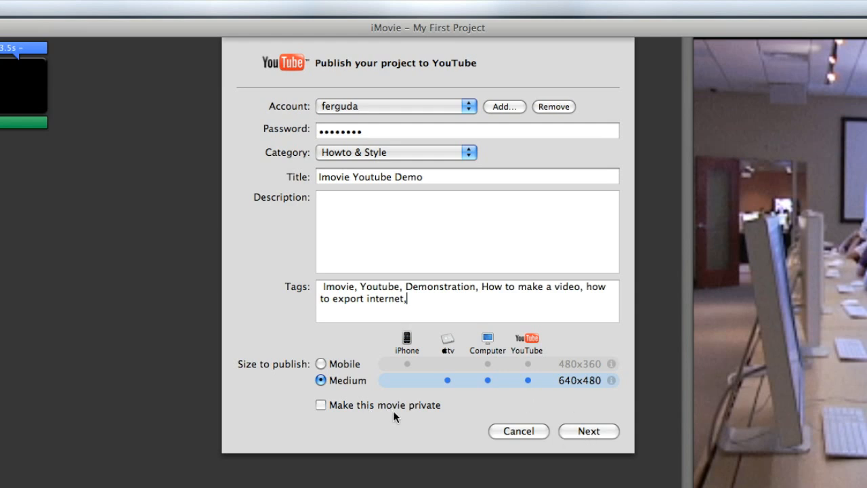
mouse_move(367, 412)
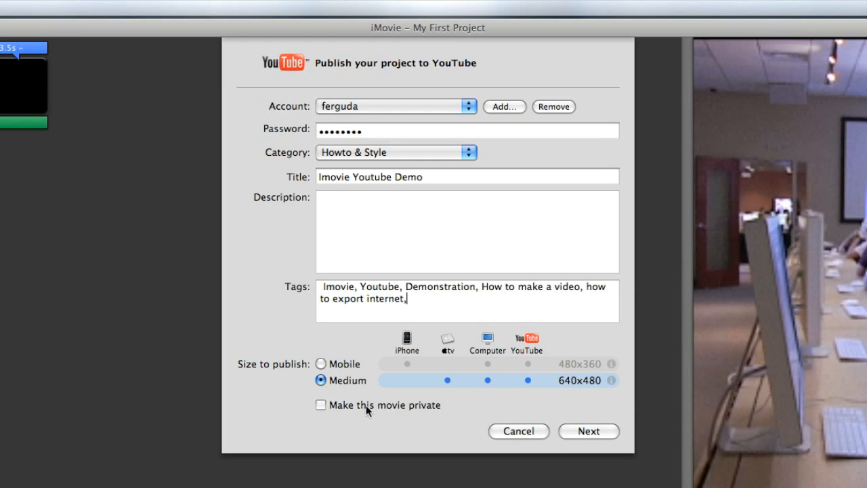
mouse_move(514, 418)
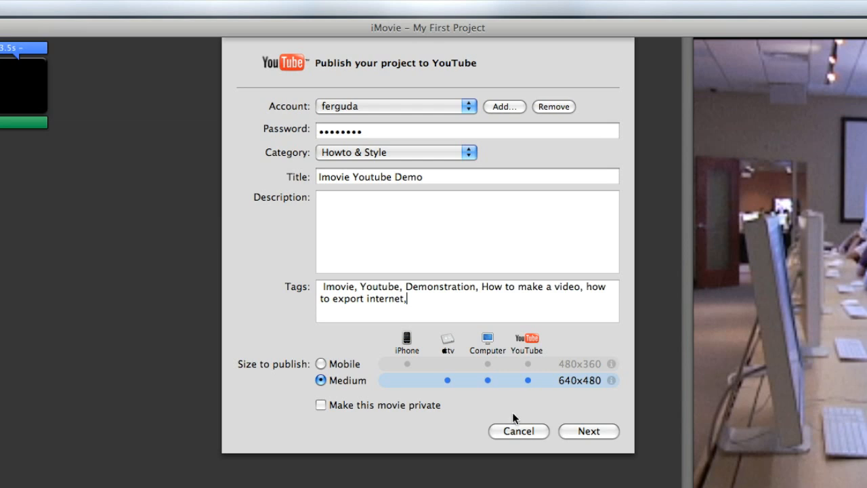
mouse_move(364, 408)
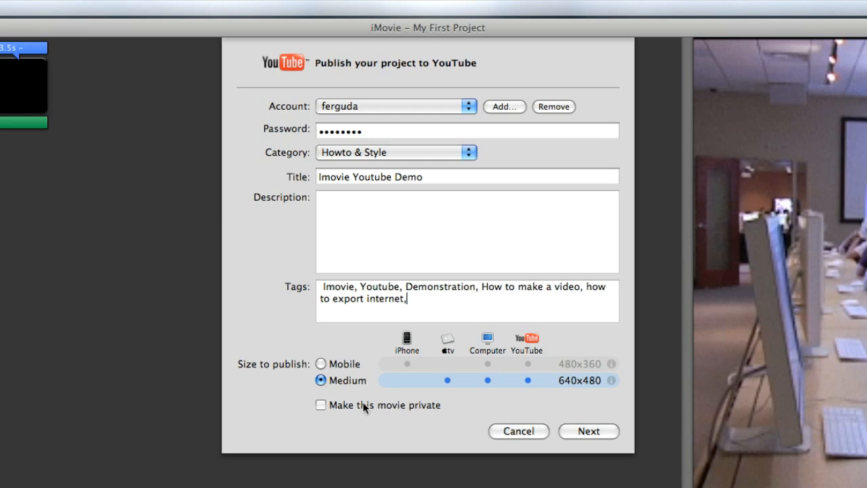
mouse_move(366, 412)
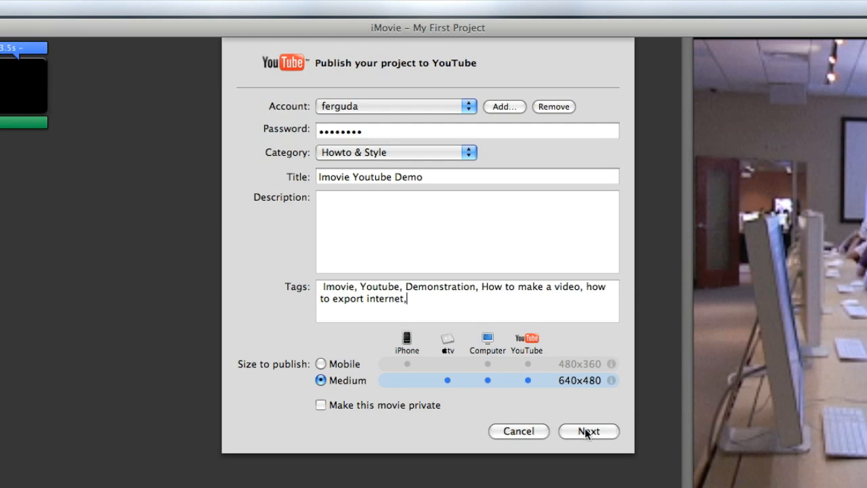
- Accept YouTube's Terms of Service and start uploading the movie
click(588, 431)
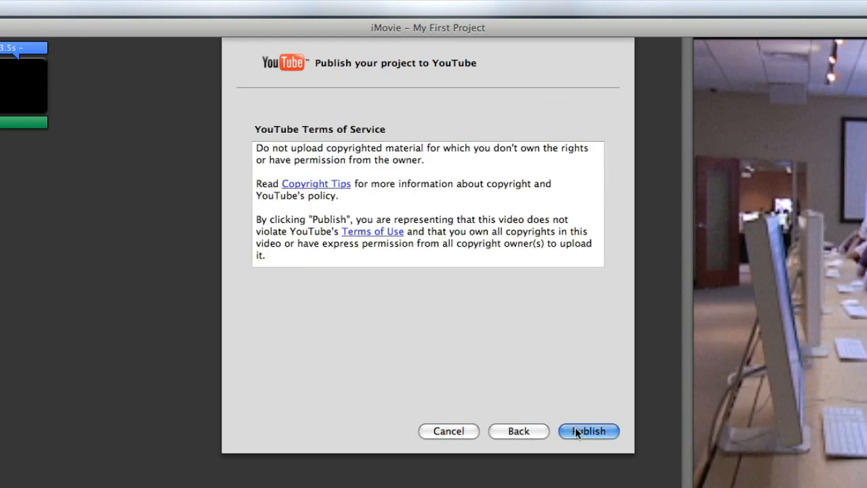
click(588, 431)
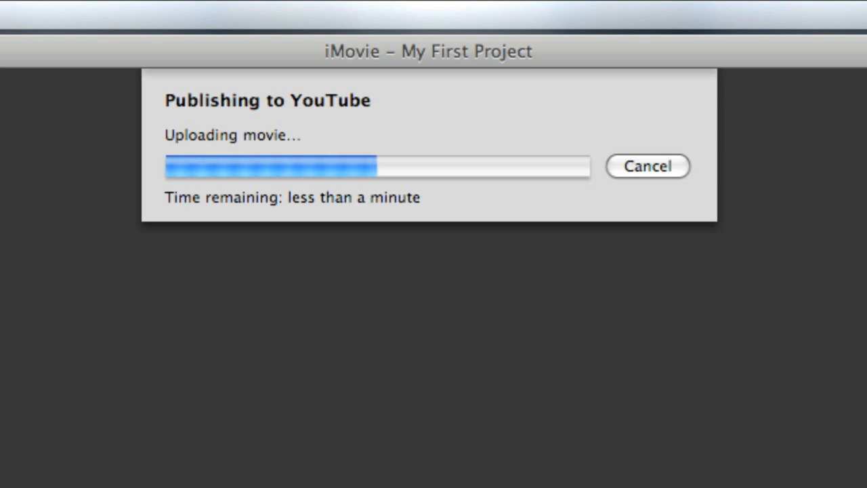
mouse_move(331, 232)
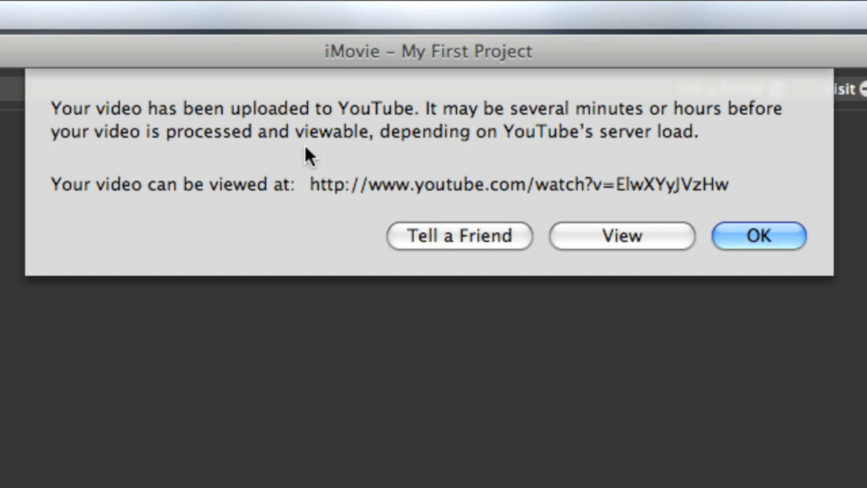
mouse_move(556, 210)
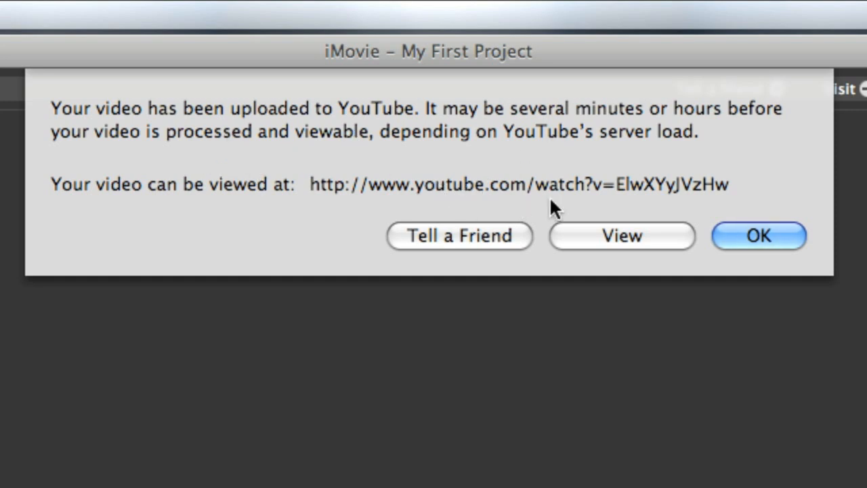
mouse_move(451, 230)
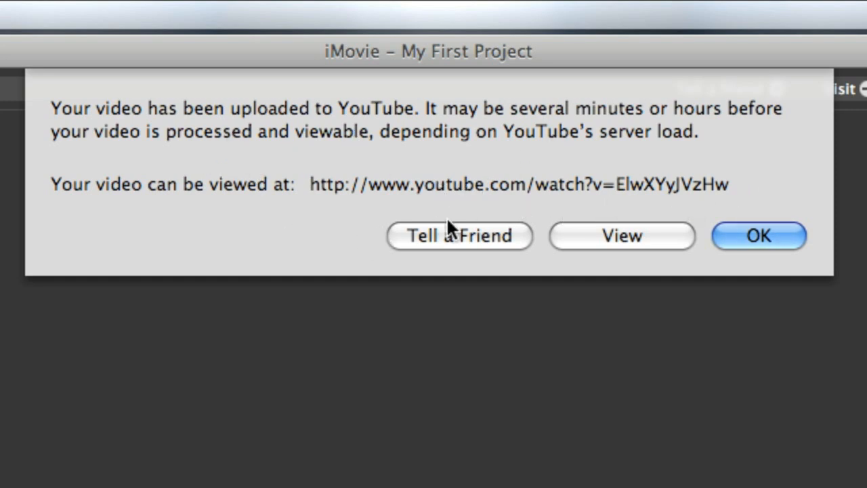
mouse_move(168, 216)
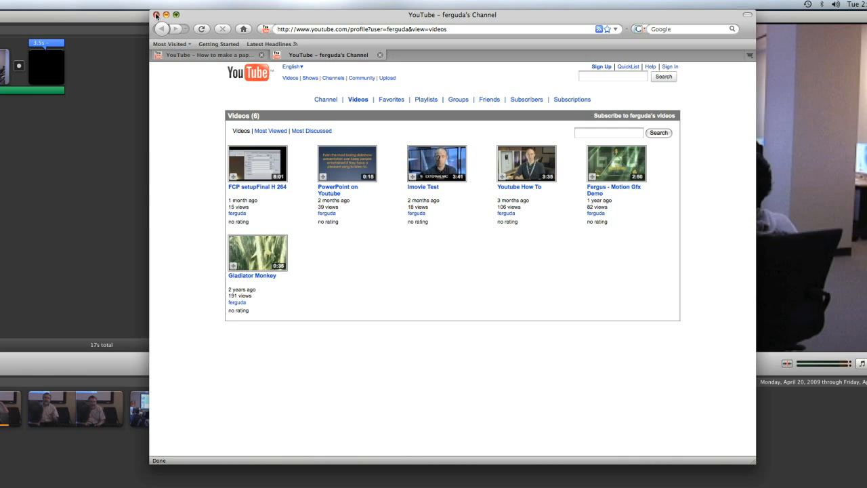
- Close the browser window with both YouTube channel tabs, returning to iMovie
click(157, 15)
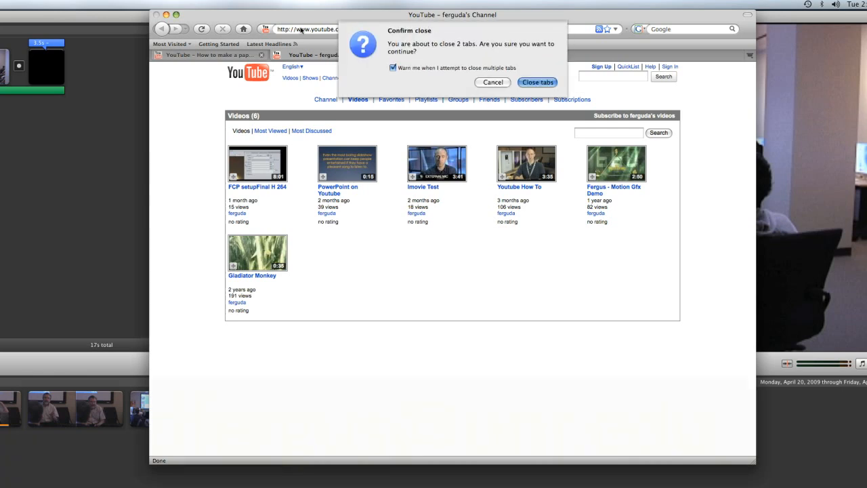
click(537, 82)
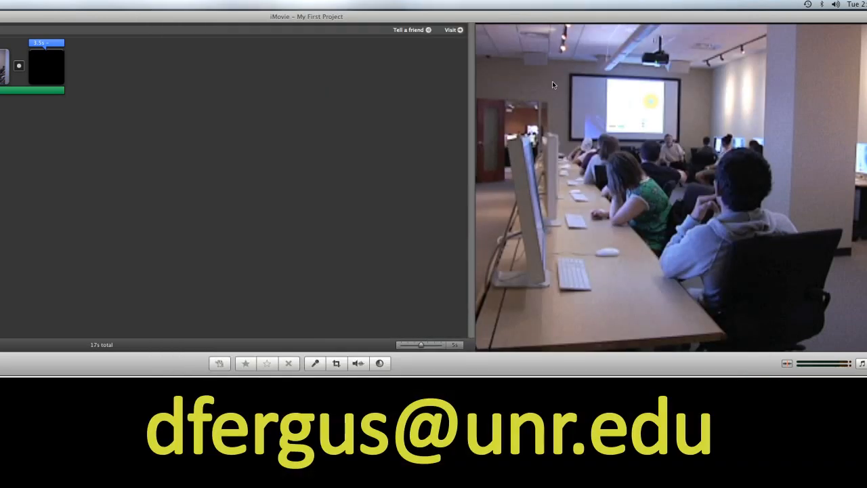